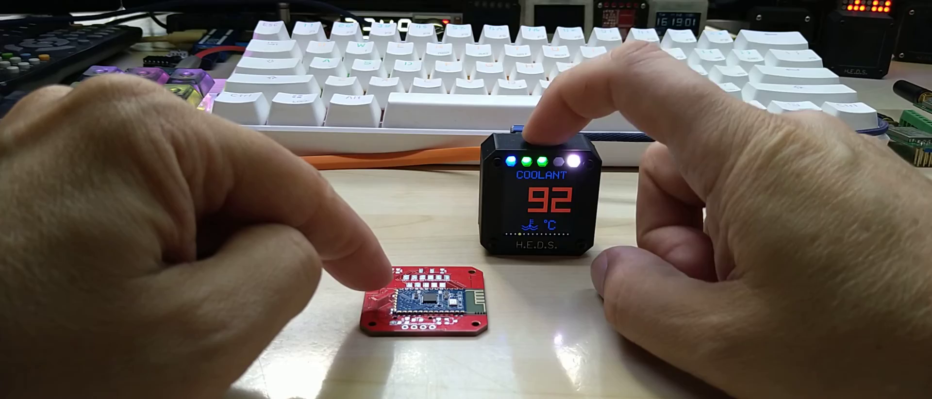
left_click(519, 129)
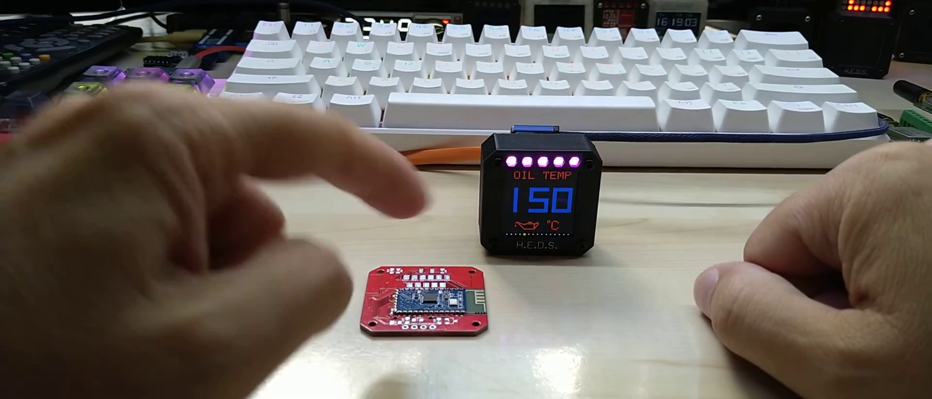